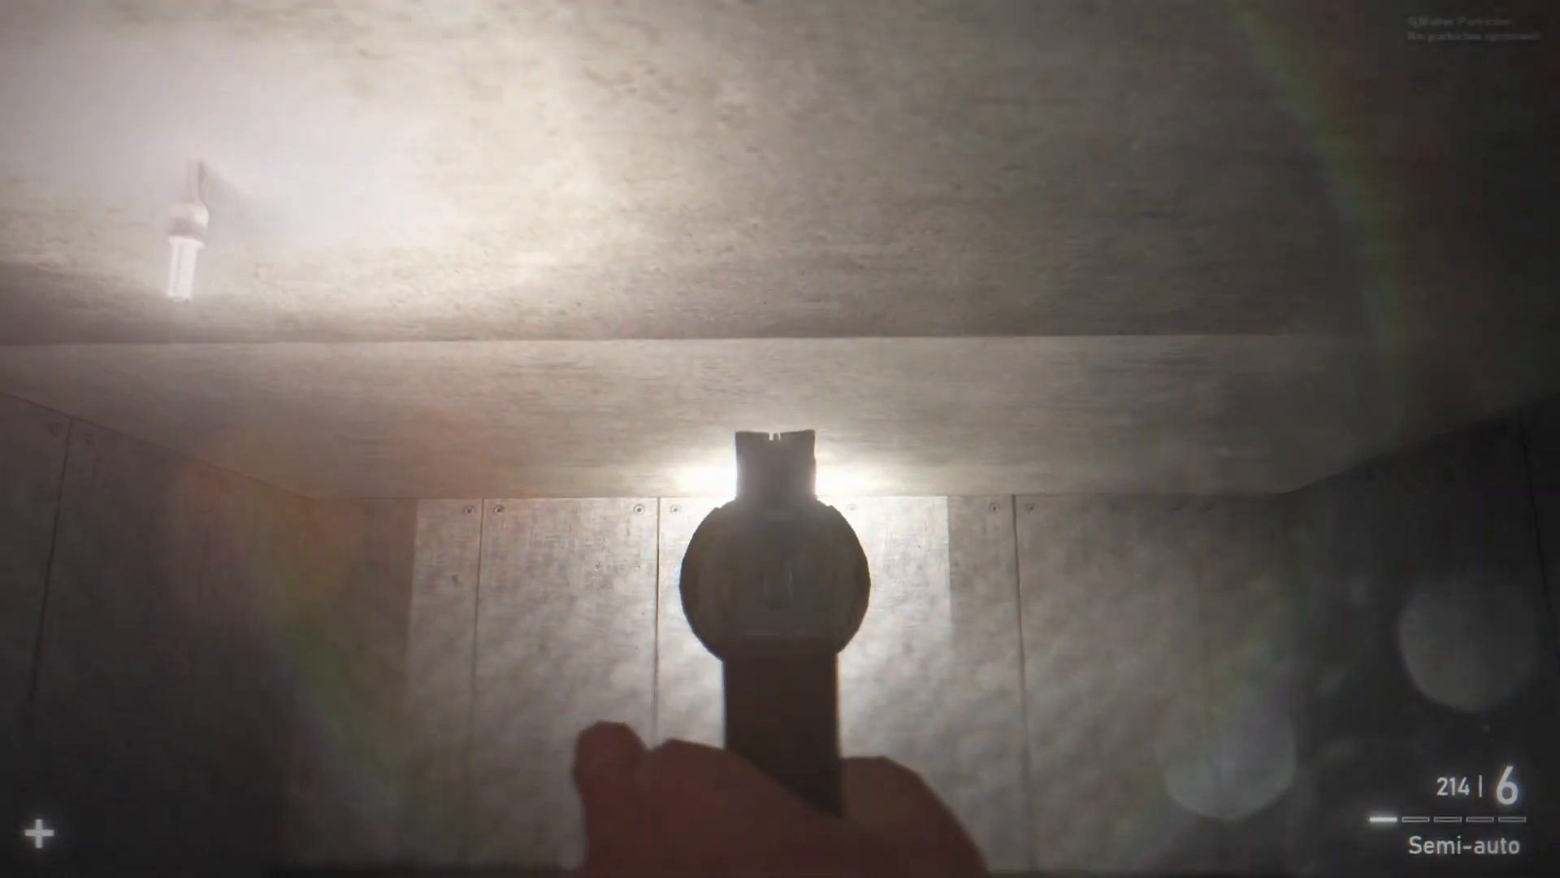
Step: Fire the magnum at the ceiling light and far wall, then bring up the spawn menu on the Light tool
{"action": "left_click", "coordinate": [780, 455]}
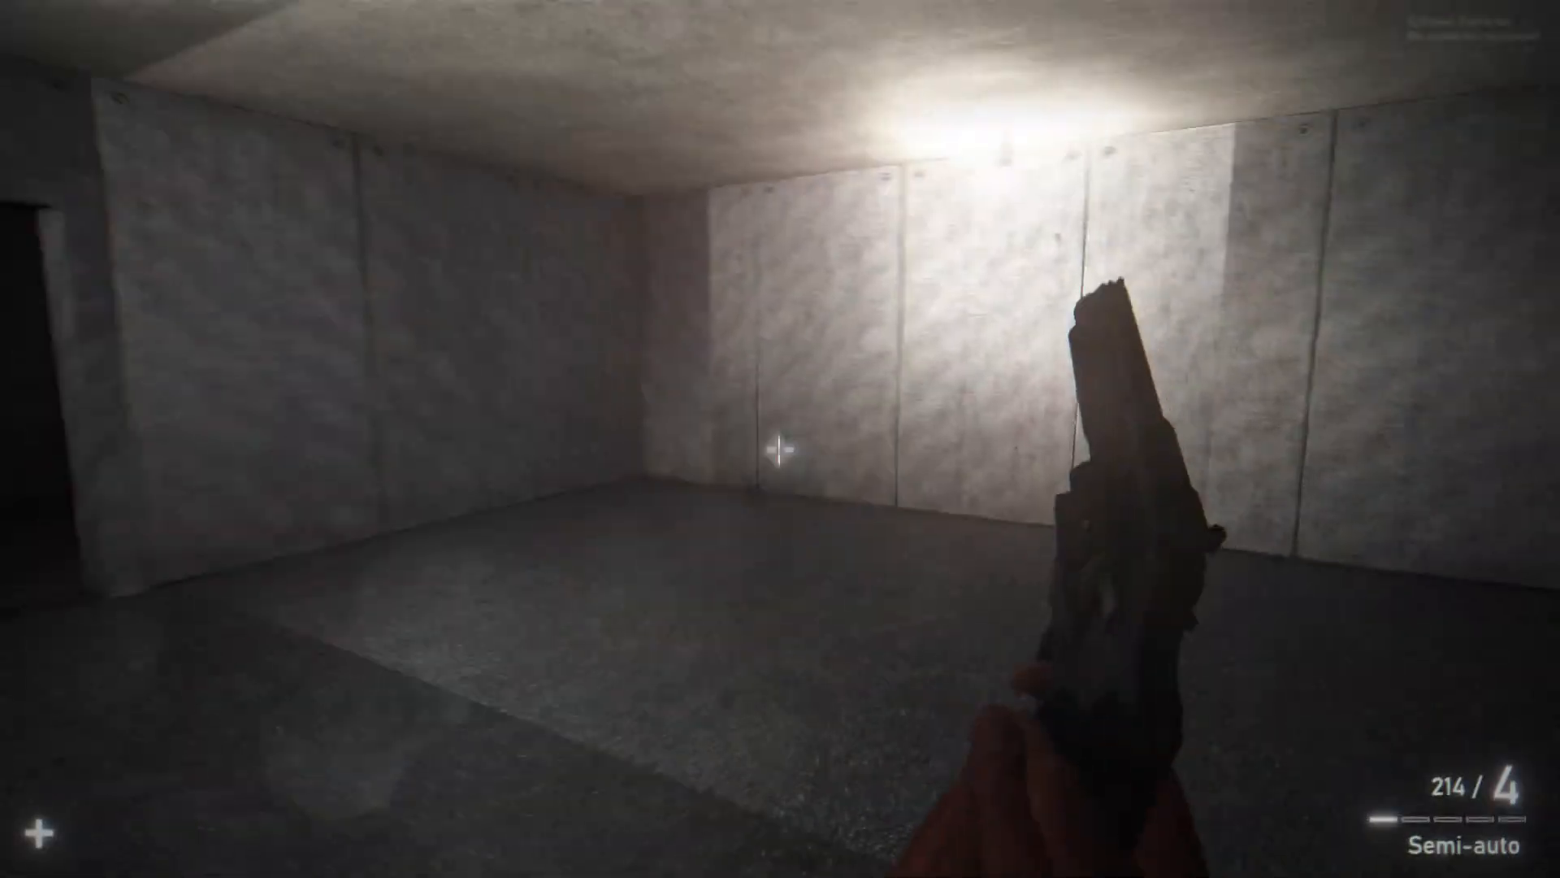
{"action": "left_click", "coordinate": [780, 458]}
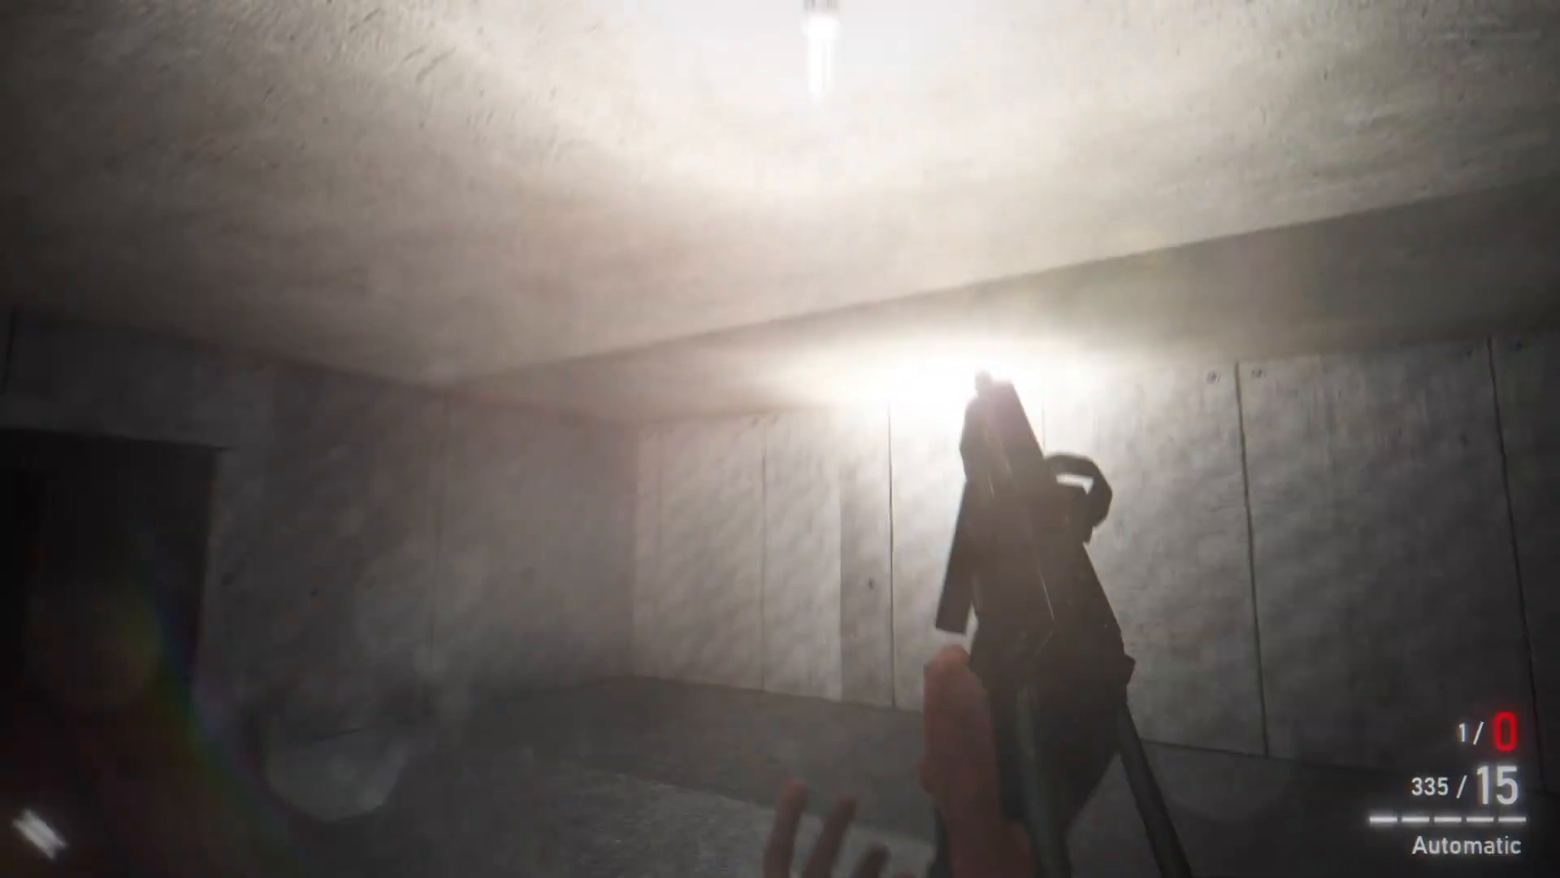
{"action": "key", "text": "q"}
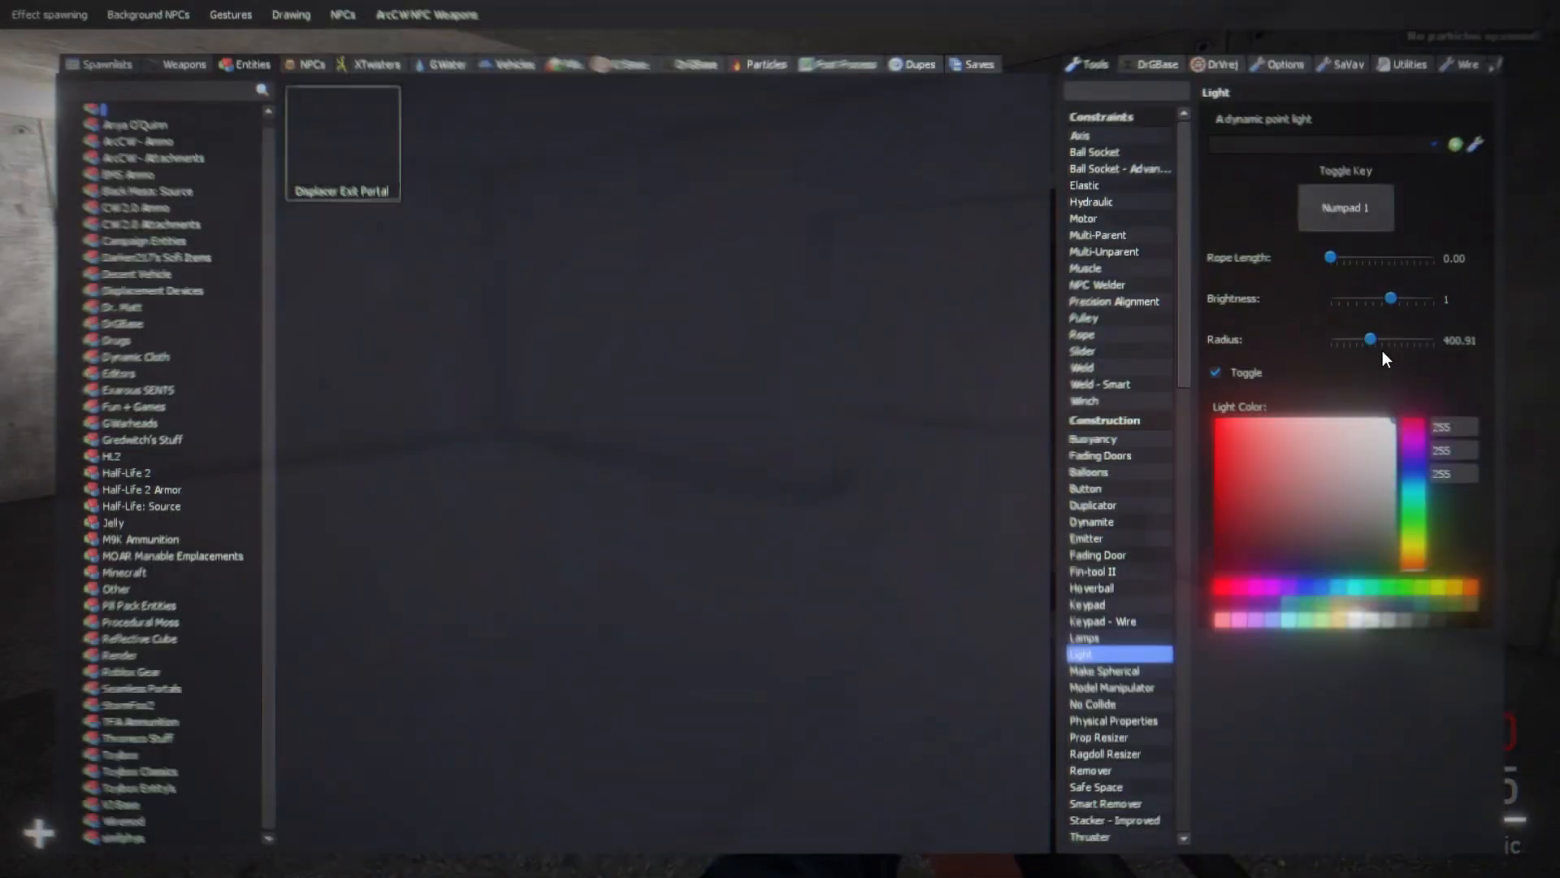